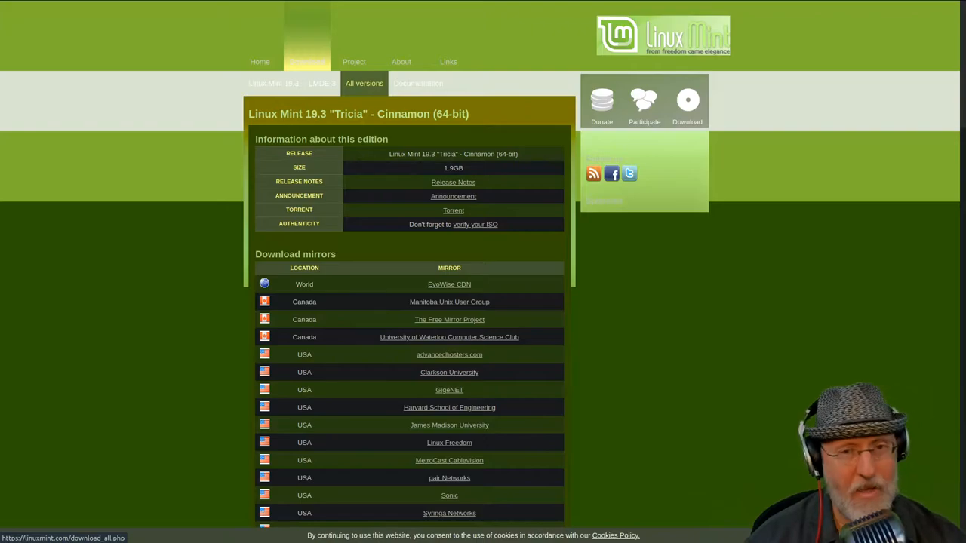
Step: Search DuckDuckGo for 'balena etcher'
left_click(418, 83)
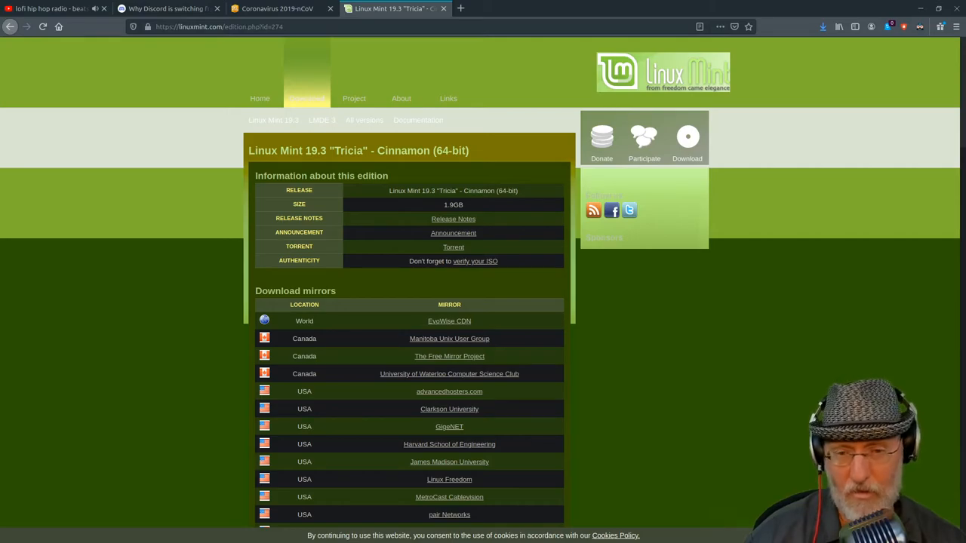
scroll("down", 3)
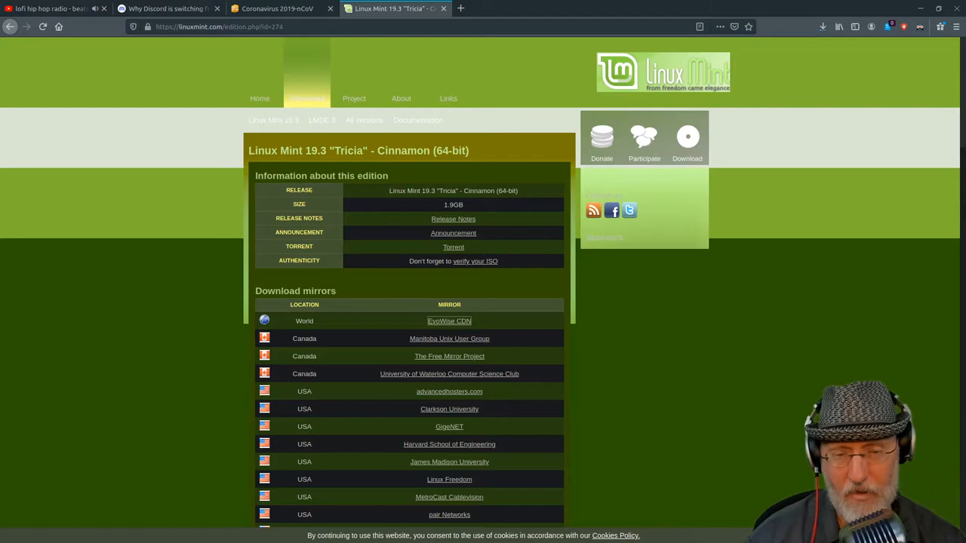
scroll("down", 3)
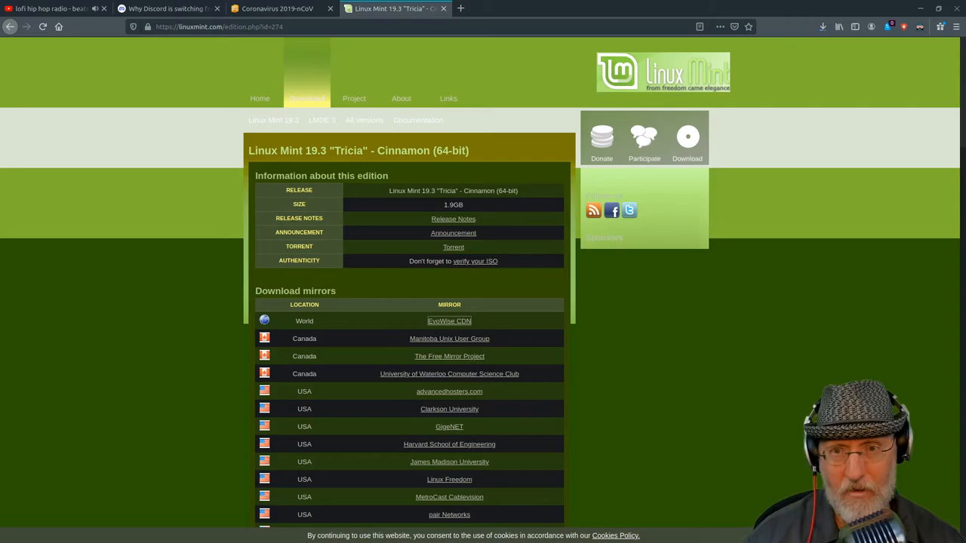
type("balena etcher")
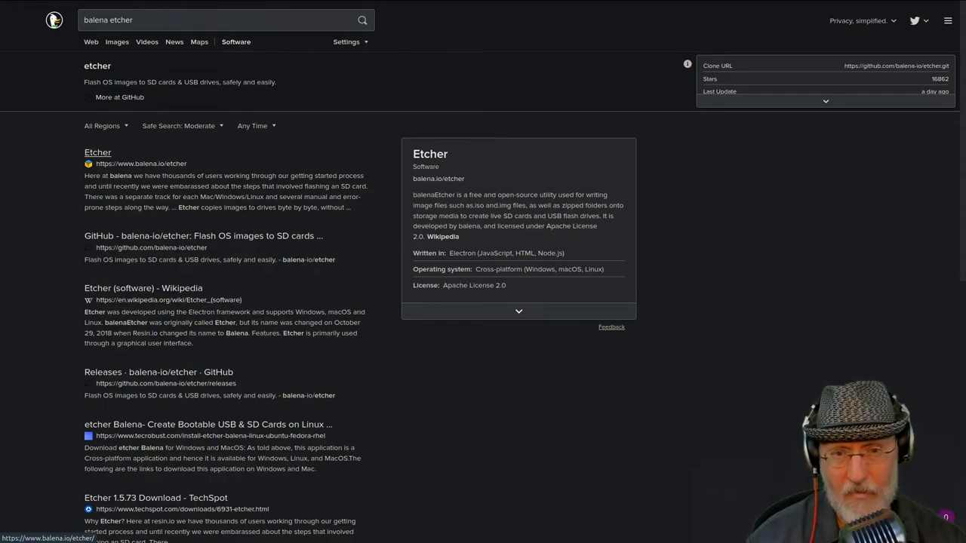
Step: Open the balena.io/etcher result and scroll through the Etcher homepage
left_click(98, 152)
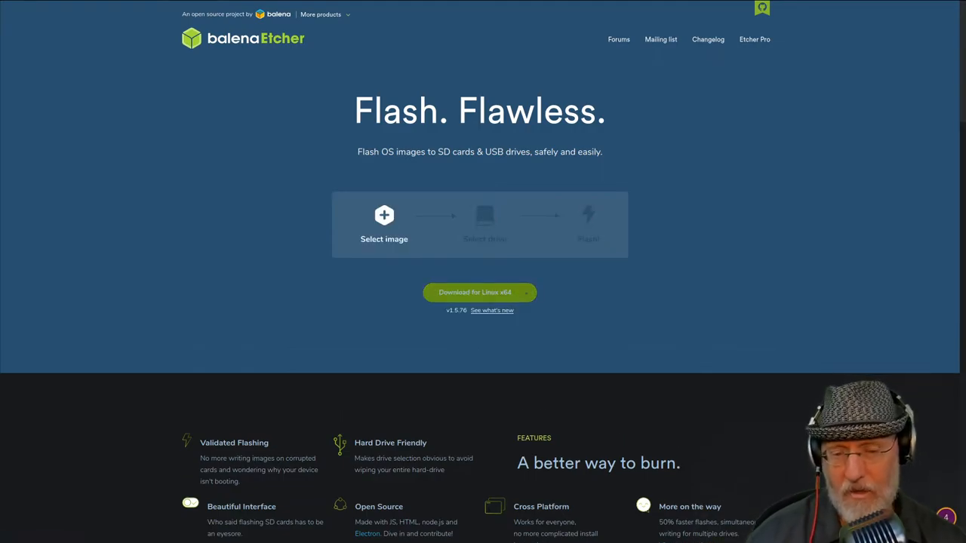
scroll("down", 3)
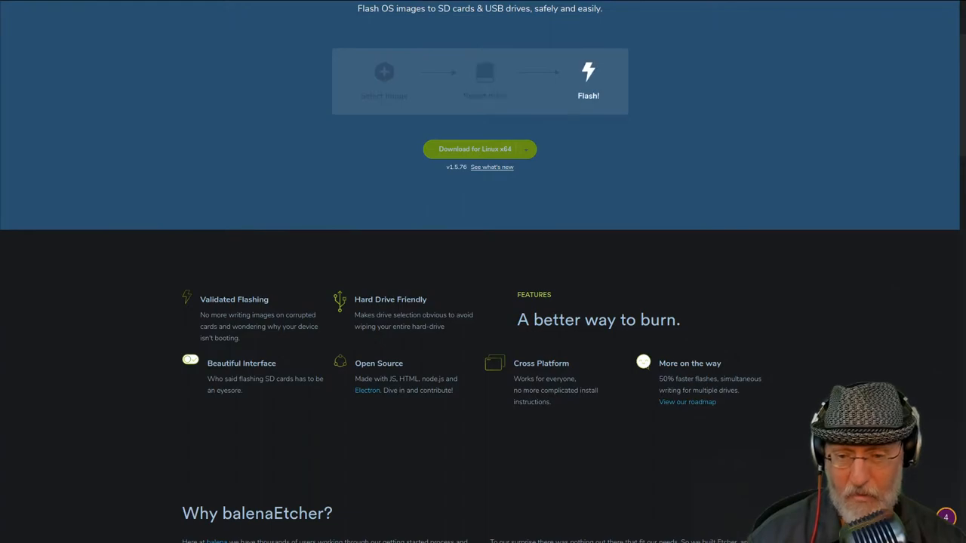
scroll("up", 3)
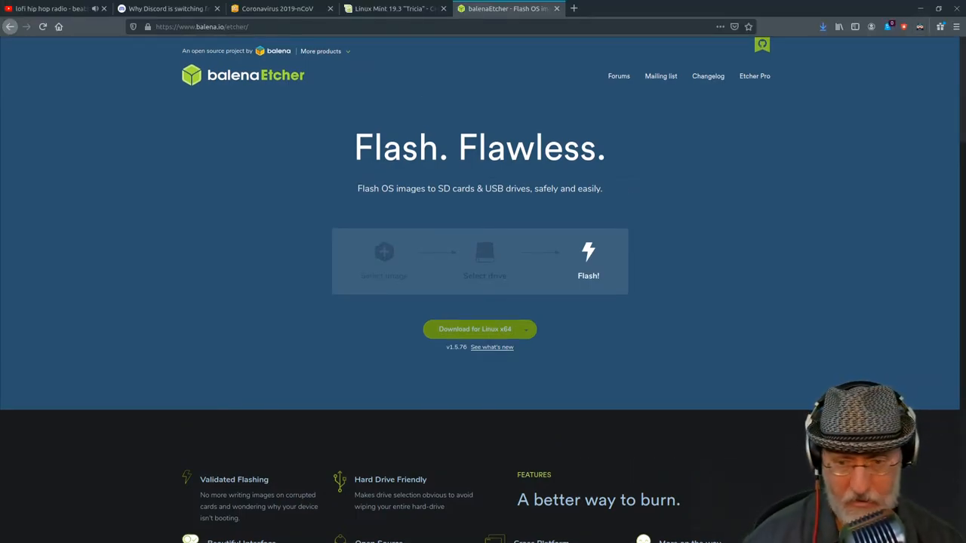
scroll("down", 3)
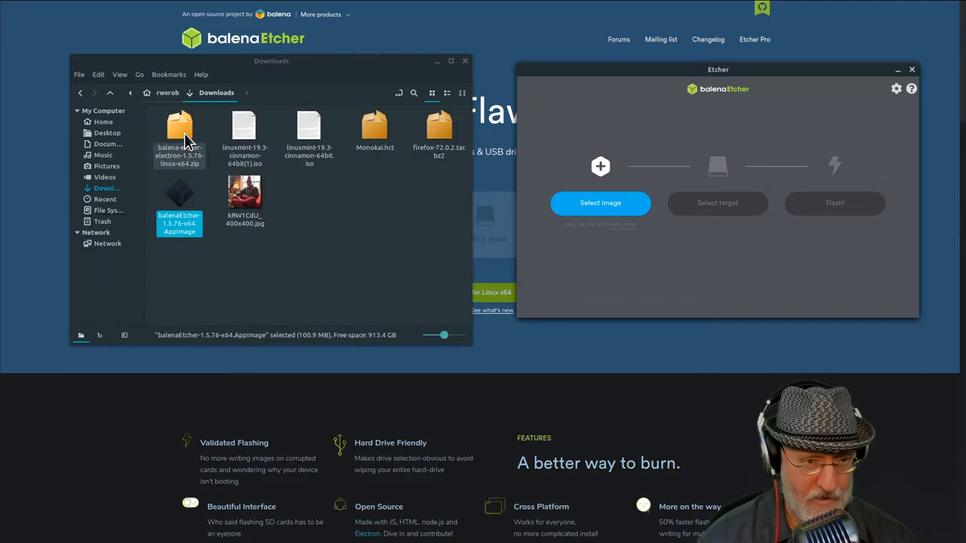
mouse_move(340, 206)
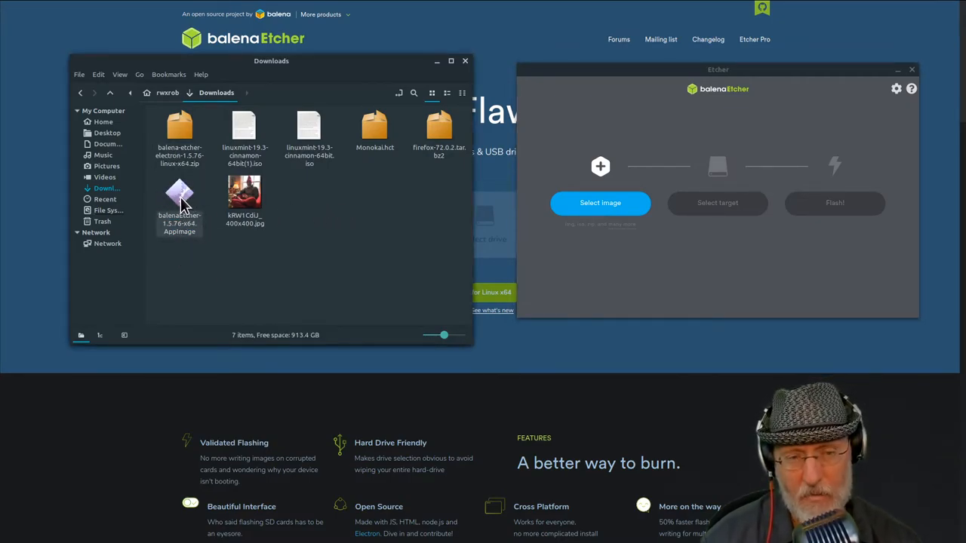
mouse_move(185, 204)
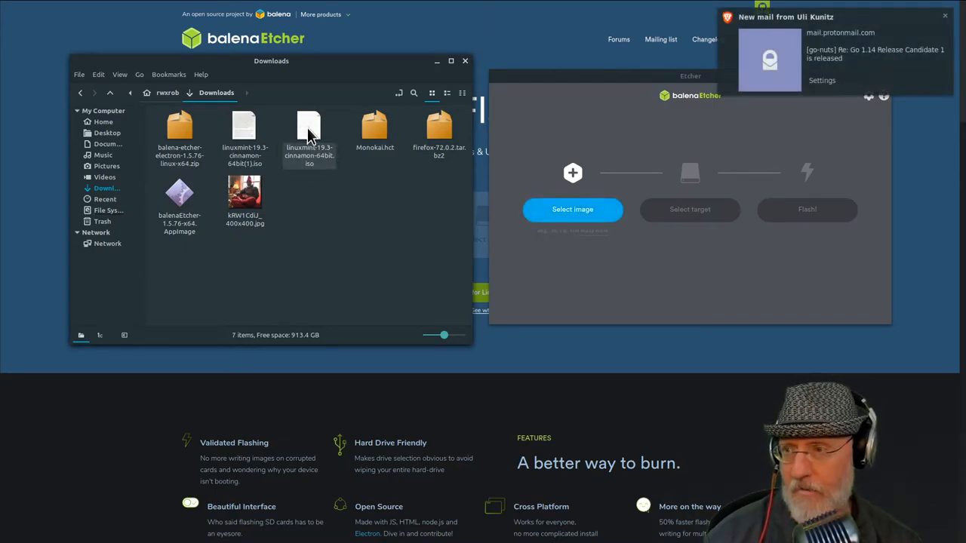
mouse_move(302, 167)
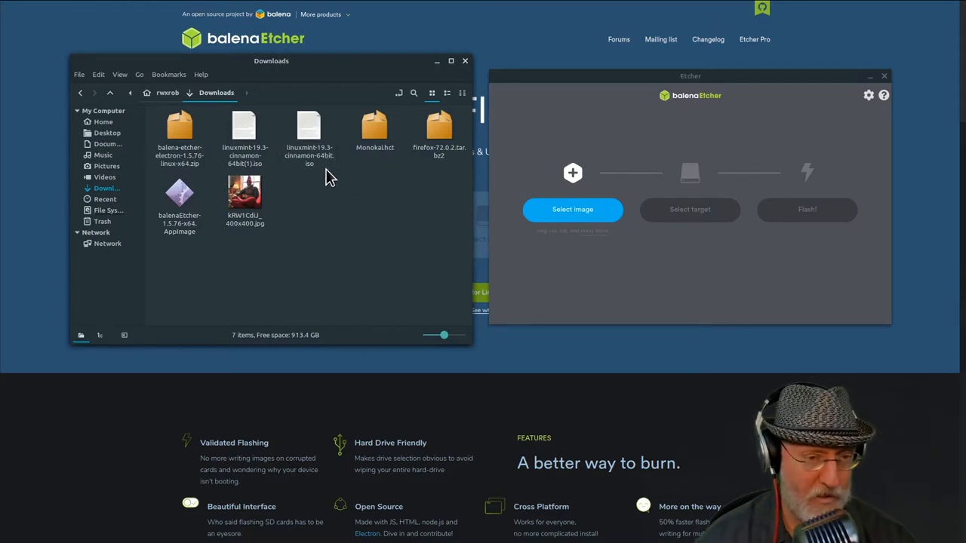
mouse_move(358, 194)
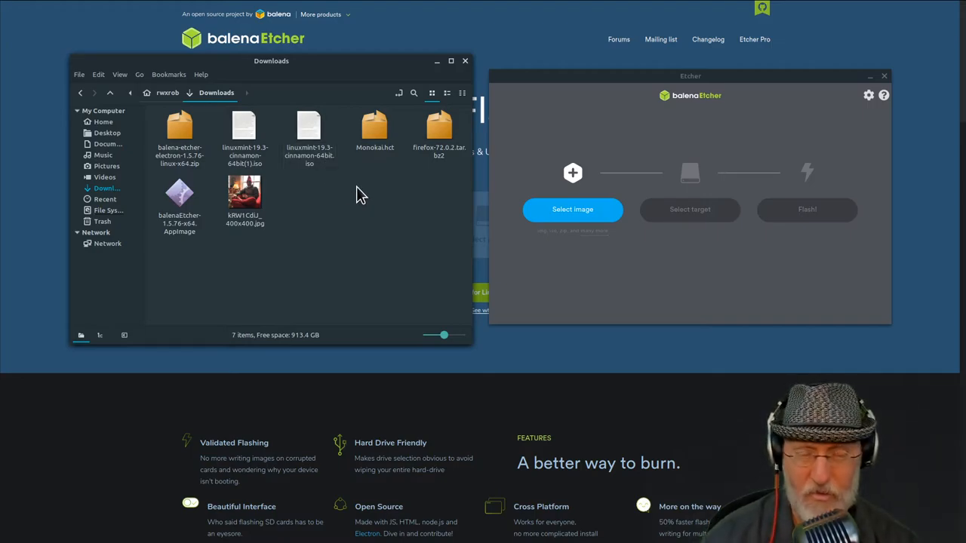
mouse_move(372, 206)
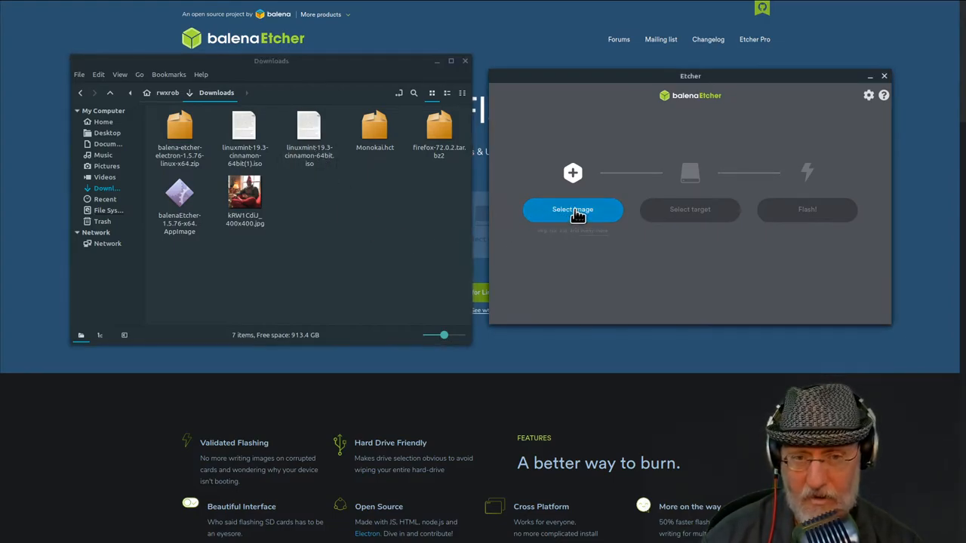
mouse_move(695, 96)
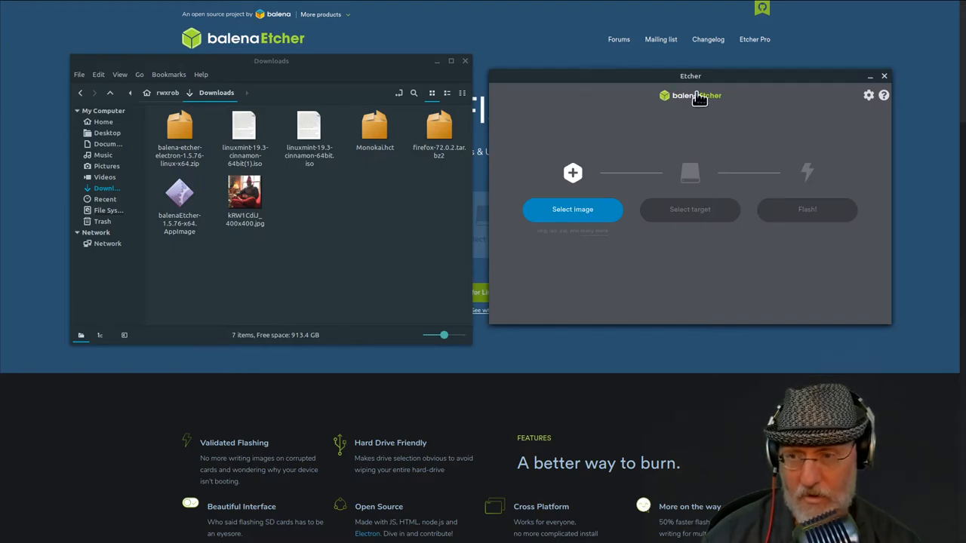
mouse_move(645, 225)
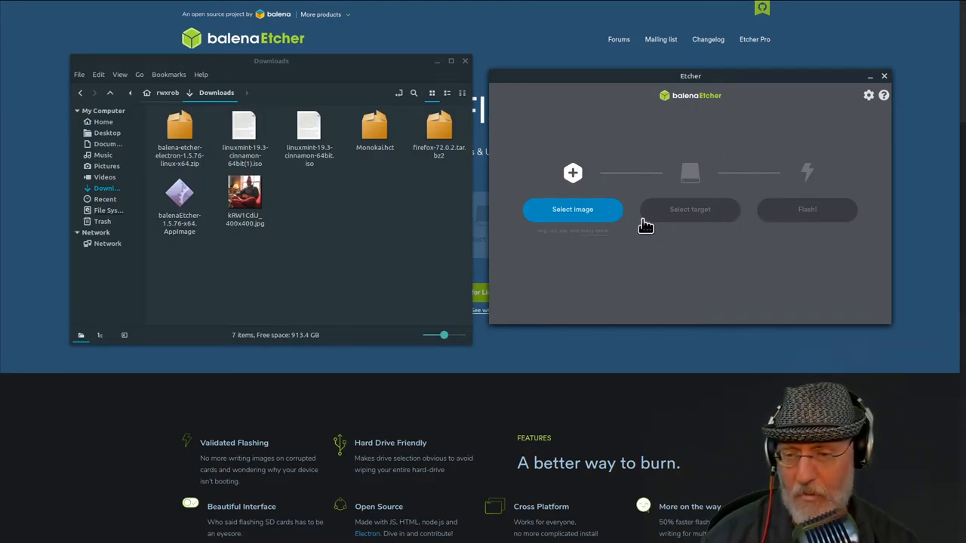
Step: Move the Etcher start window to a clean workspace, away from Nemo and Firefox
left_click(572, 209)
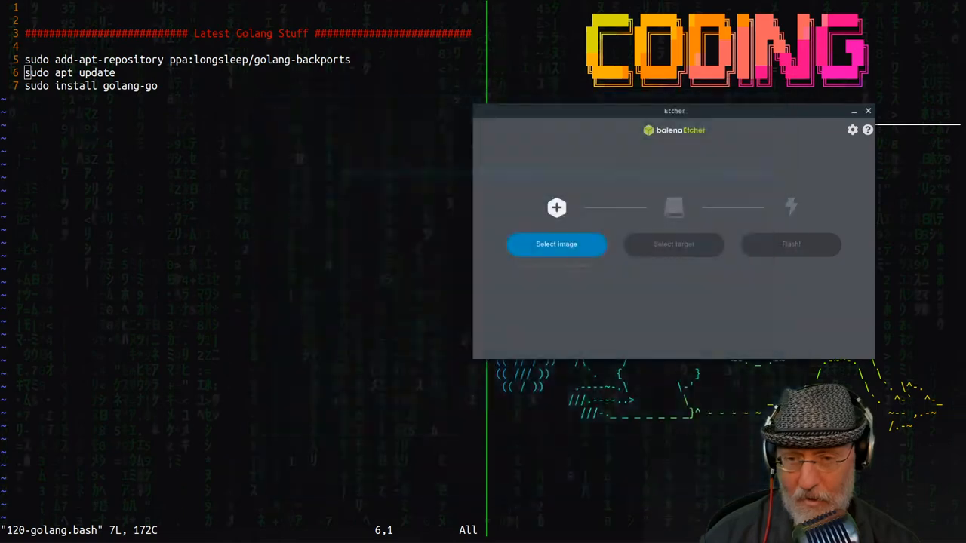
Step: Choose the Linux Mint ISO as the image and the MJRO1815 USB stick as the target
left_click(556, 244)
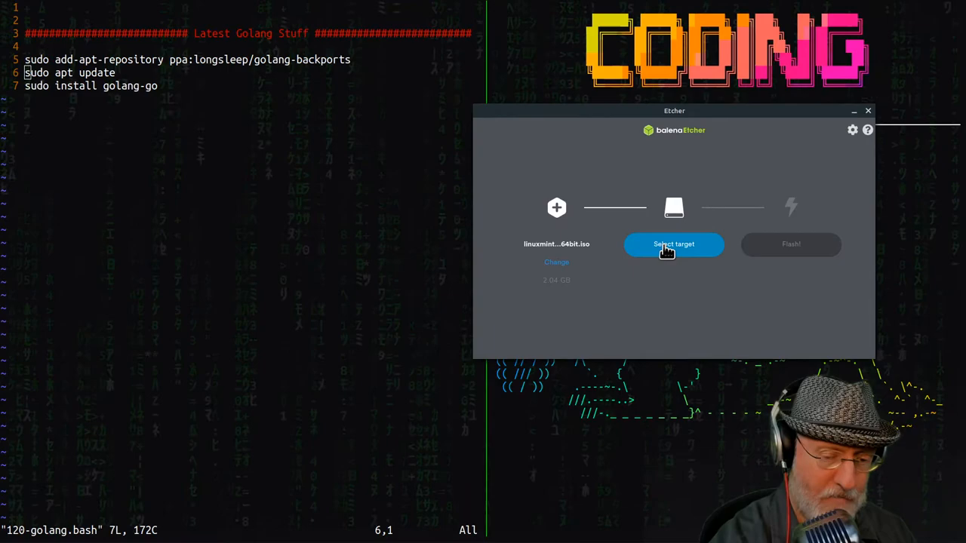
left_click(672, 243)
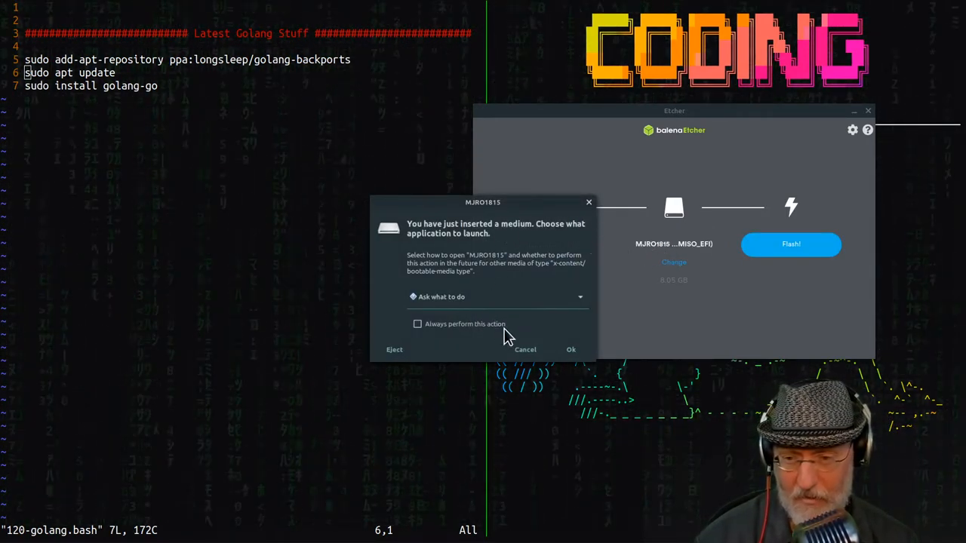
mouse_move(487, 366)
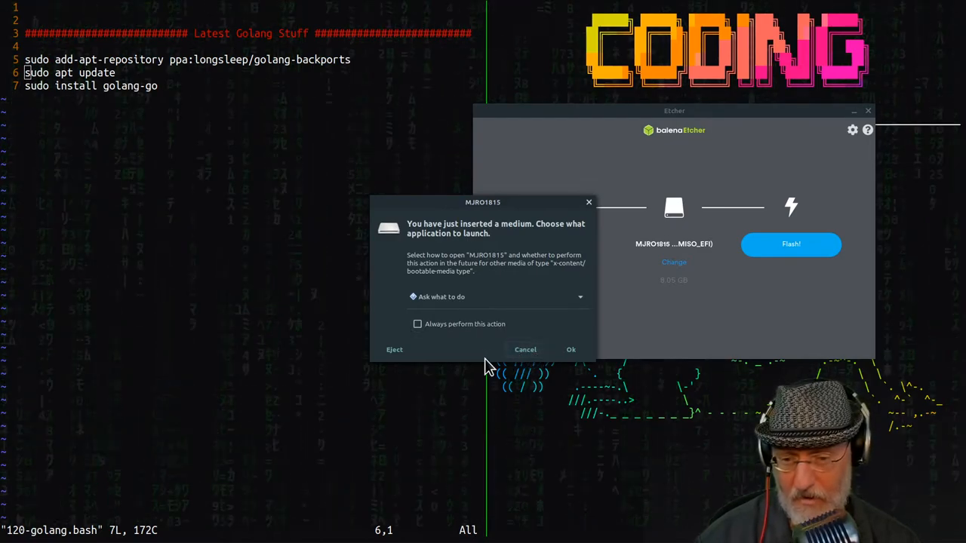
Step: Cancel the new-medium prompt and start flashing the Linux Mint ISO to the stick
left_click(525, 350)
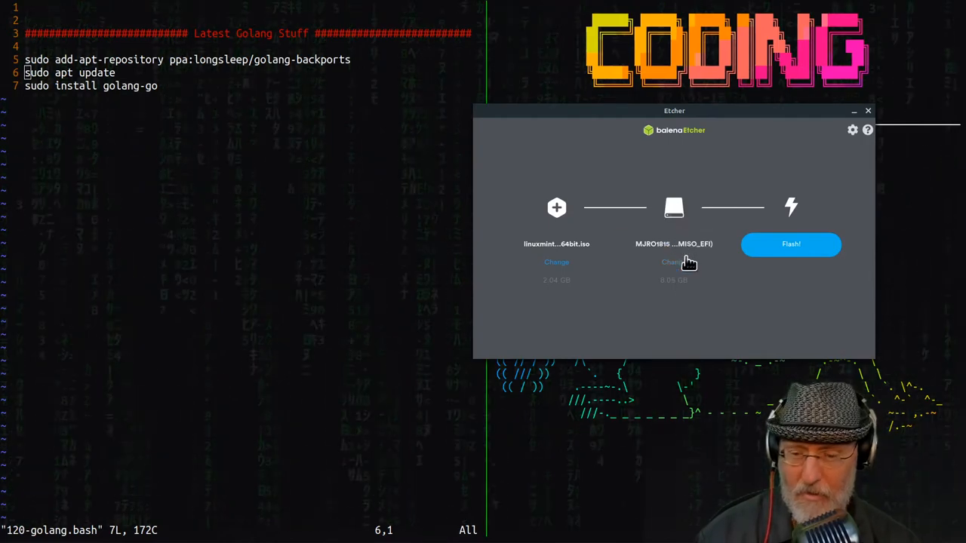
mouse_move(692, 307)
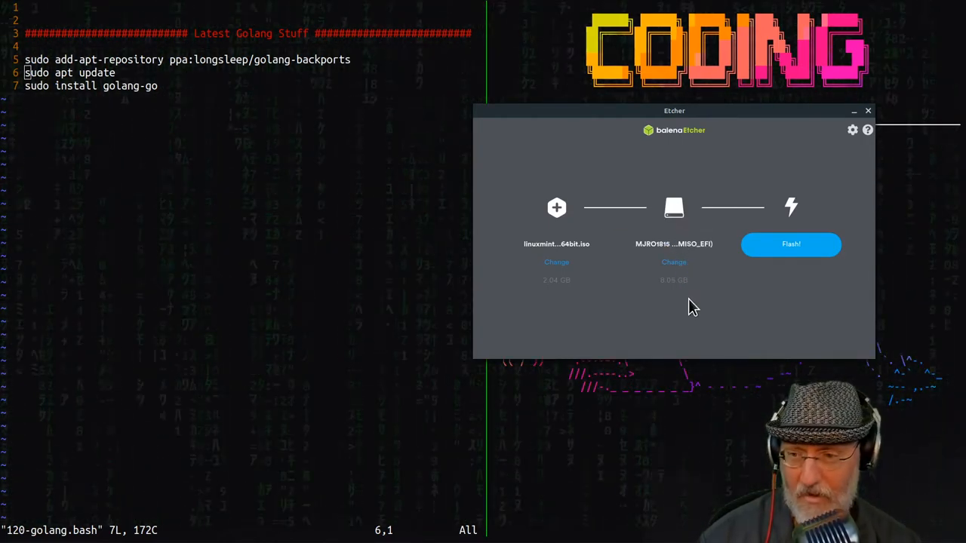
left_click(791, 244)
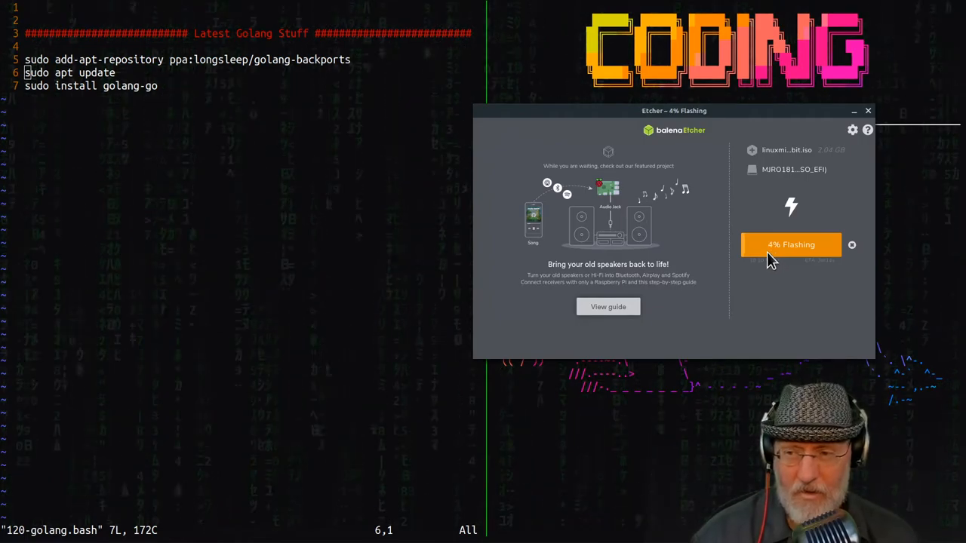
mouse_move(781, 285)
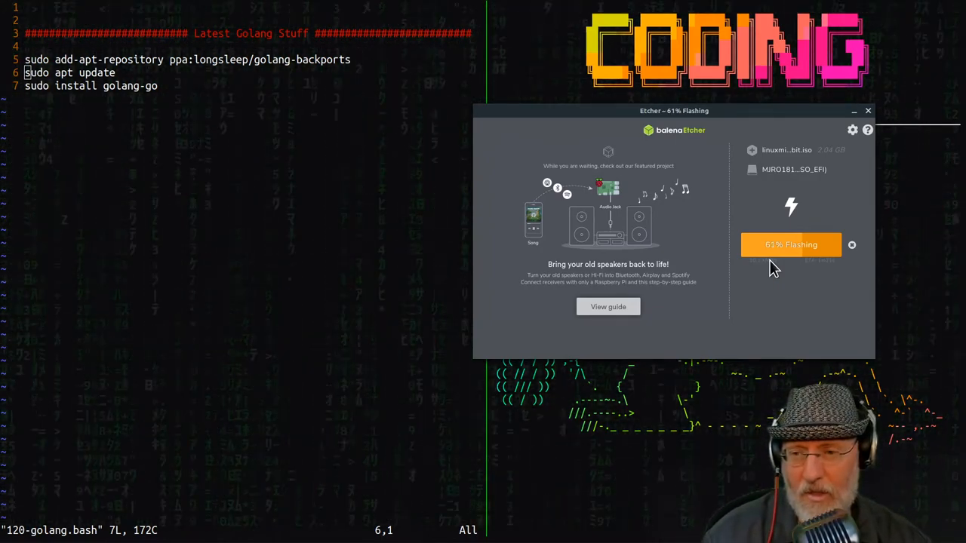
mouse_move(755, 317)
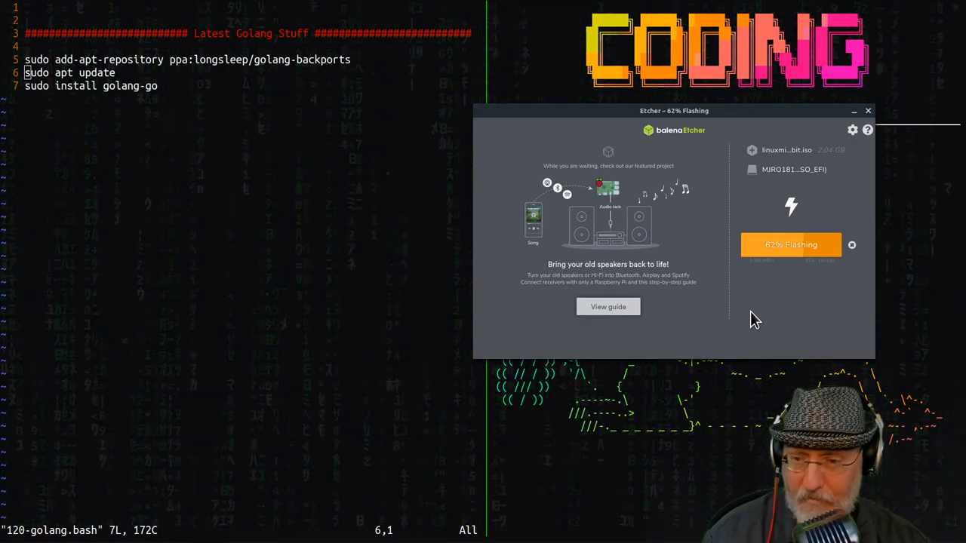
mouse_move(818, 346)
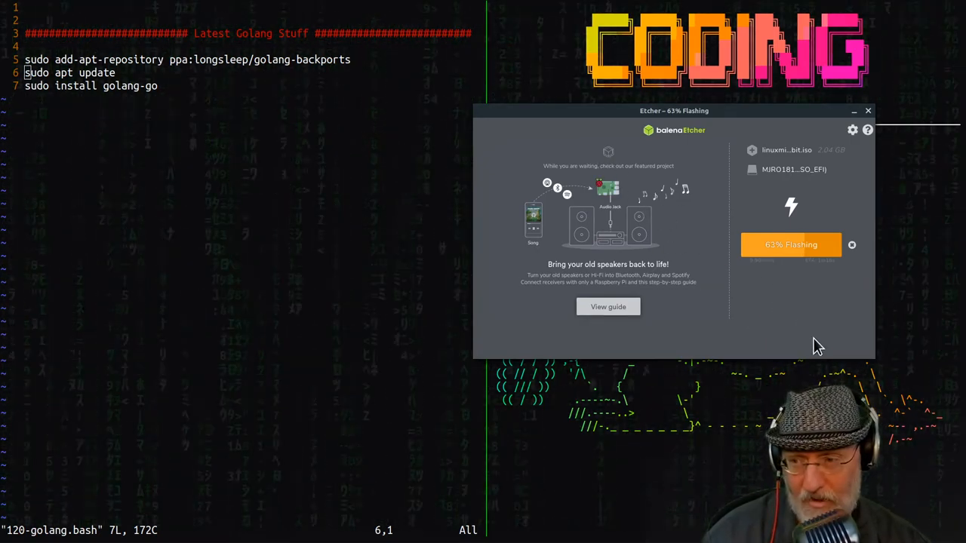
mouse_move(775, 308)
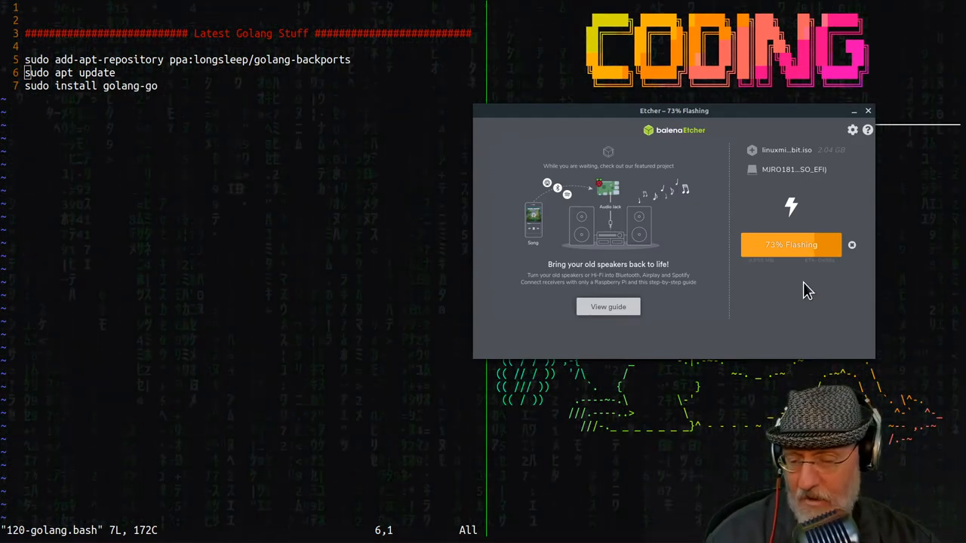
mouse_move(744, 458)
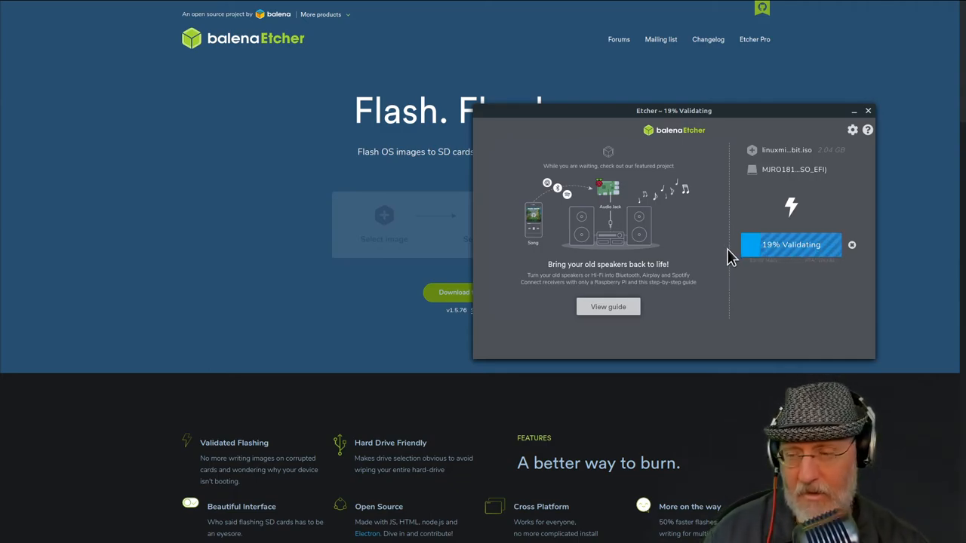
mouse_move(752, 272)
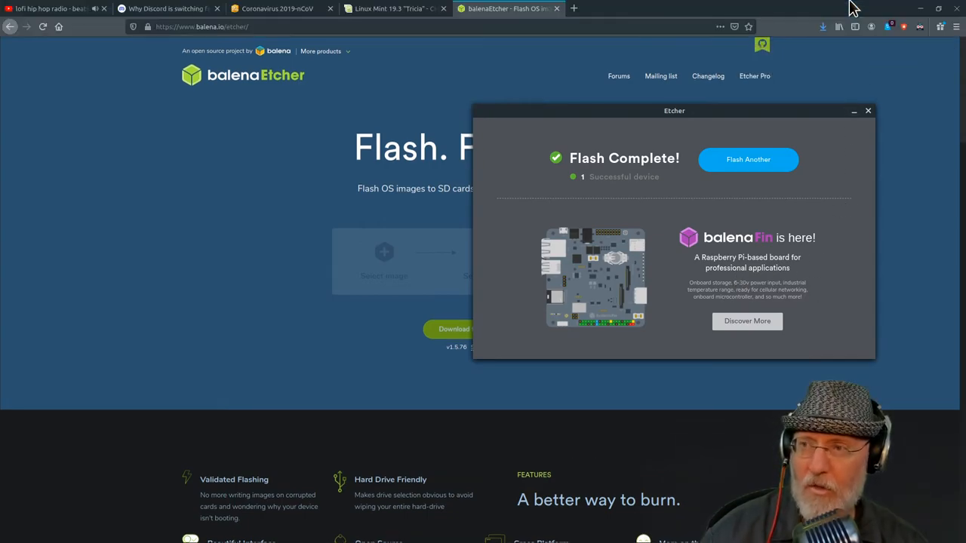
mouse_move(897, 7)
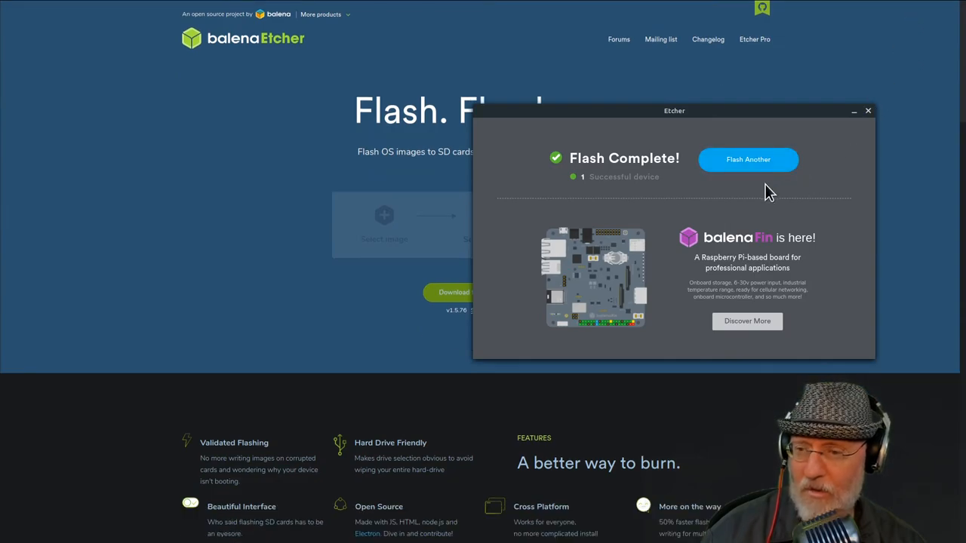
mouse_move(632, 192)
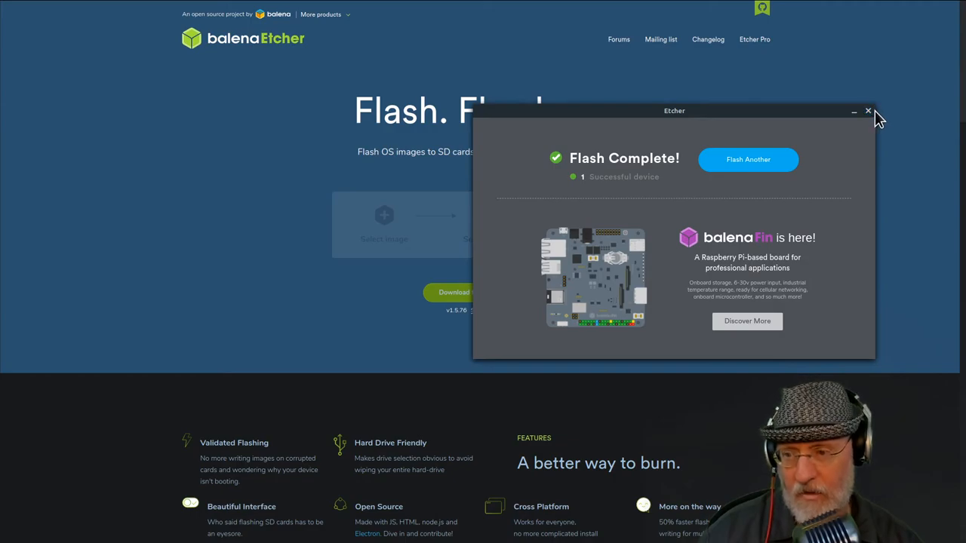
Step: Close the Etcher window with its top-right X button
left_click(868, 111)
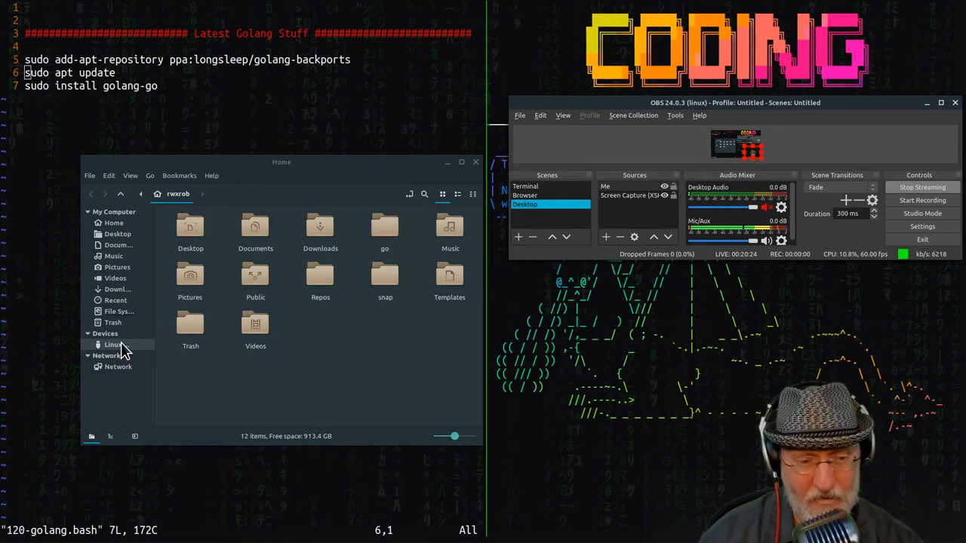
mouse_move(112, 344)
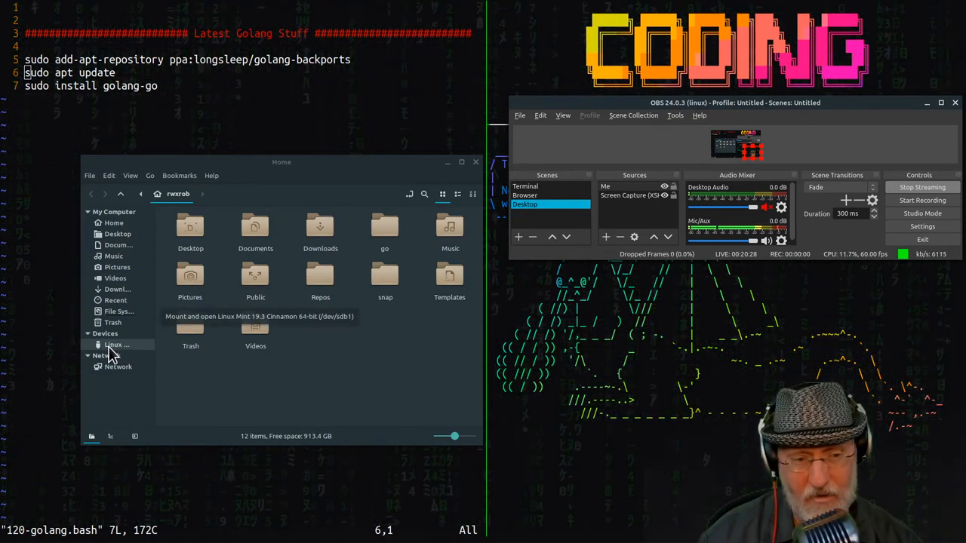
Step: Mount and open the Linux Mint 19.3 Cinnamon stick from Nemo's Devices sidebar
left_click(115, 345)
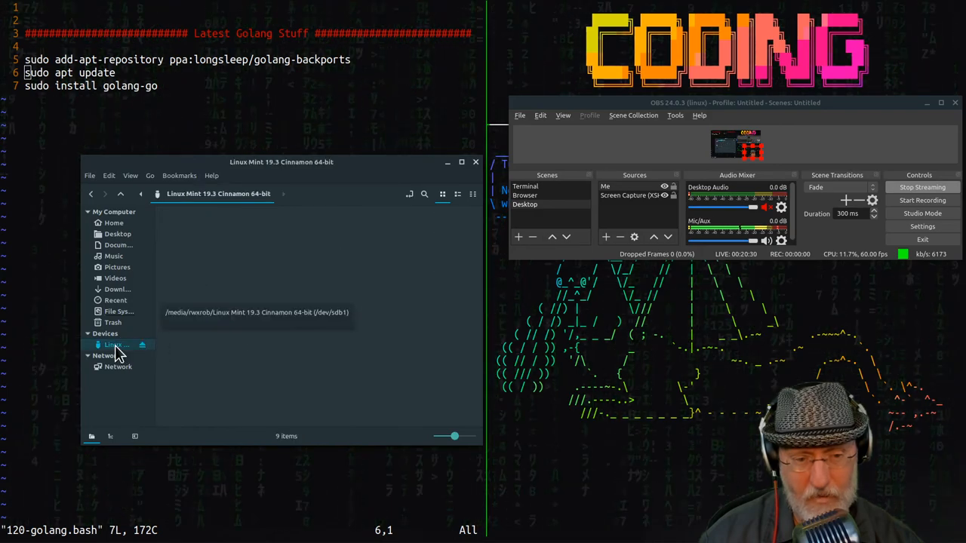
Step: Browse the Linux Mint stick's files in Nemo, then eject the stick
left_click(113, 344)
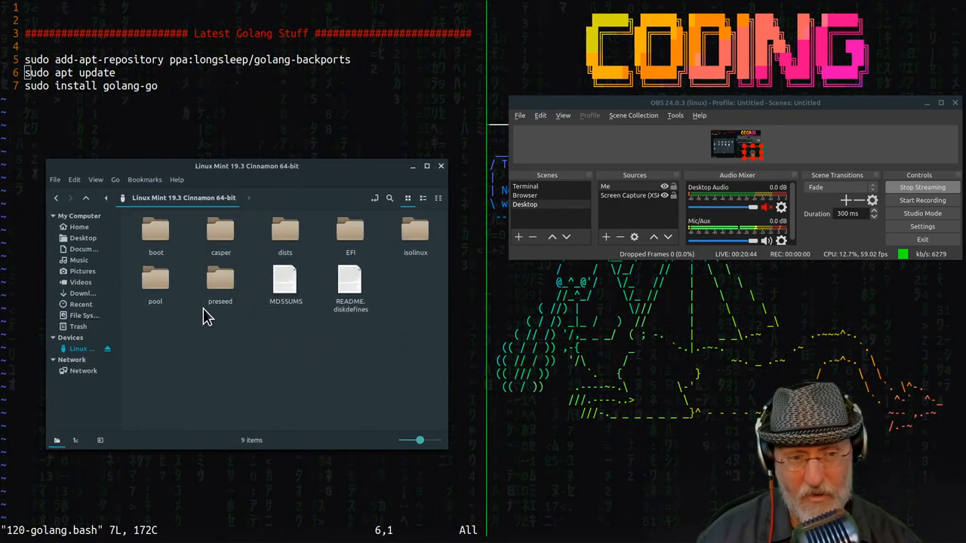
left_click(78, 226)
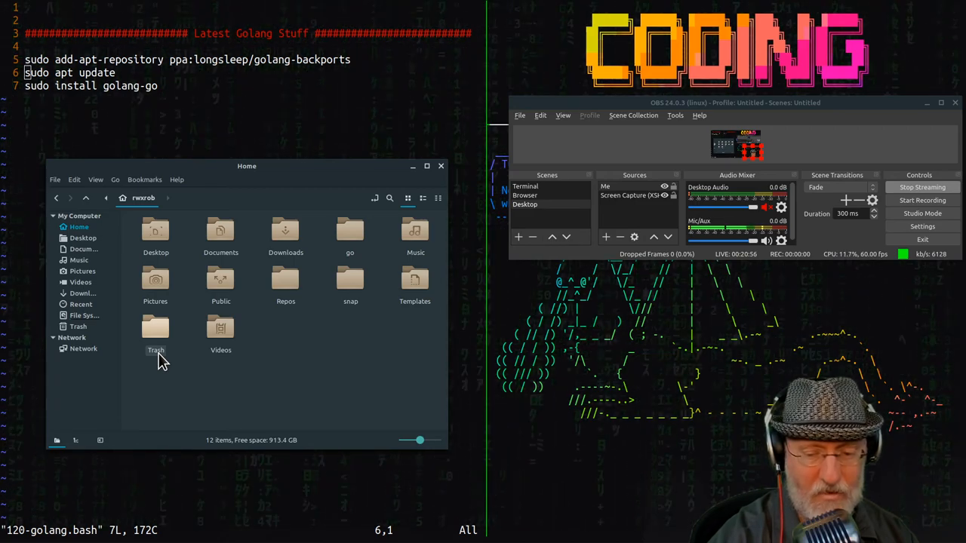
mouse_move(193, 368)
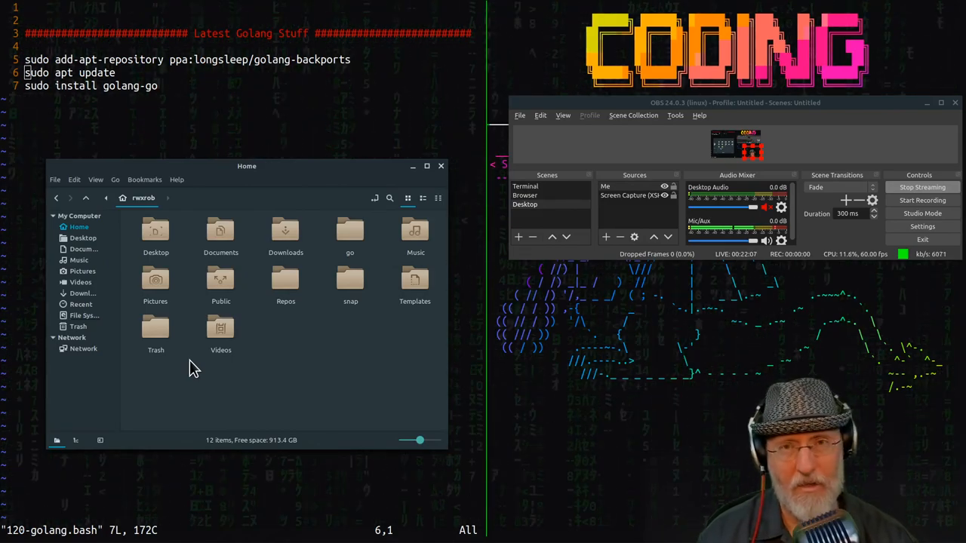
mouse_move(198, 367)
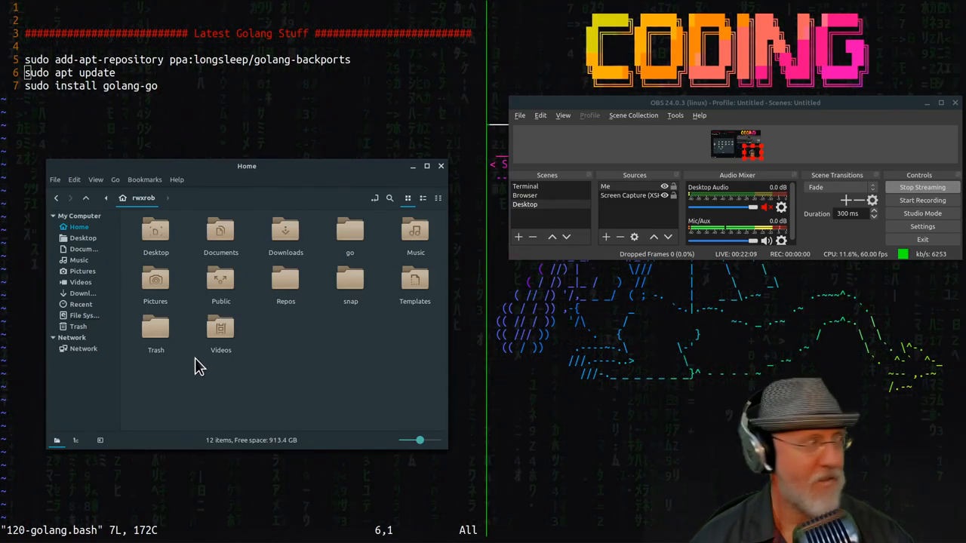